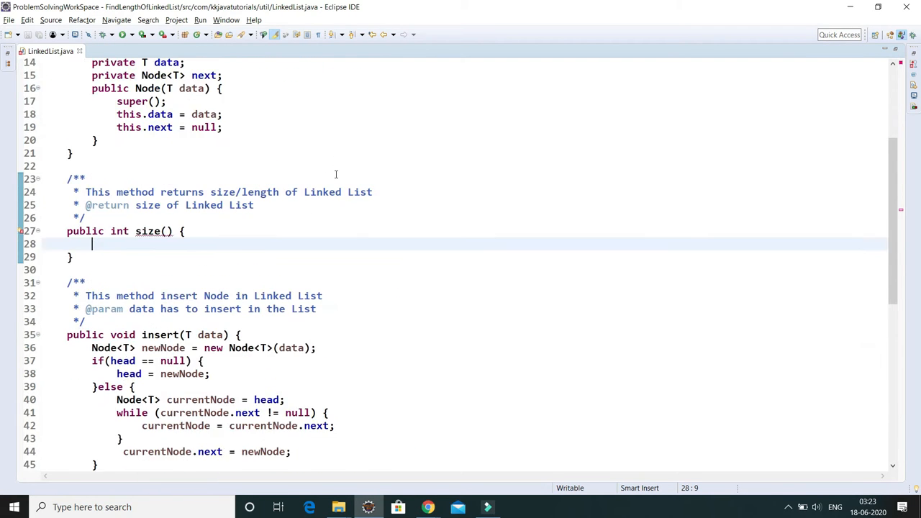
Step: Review the LinkedList class and the Node's data and next fields in the code
scroll(up, 3)
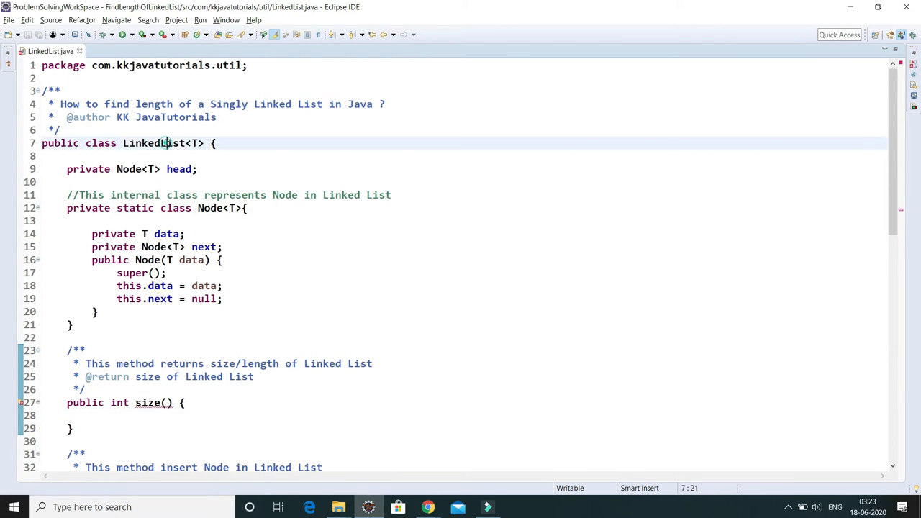
double_click(153, 144)
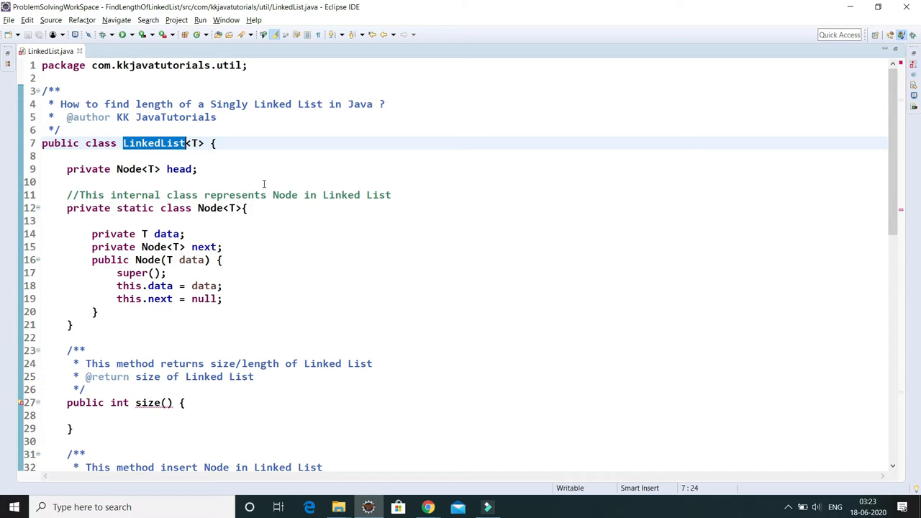
double_click(88, 168)
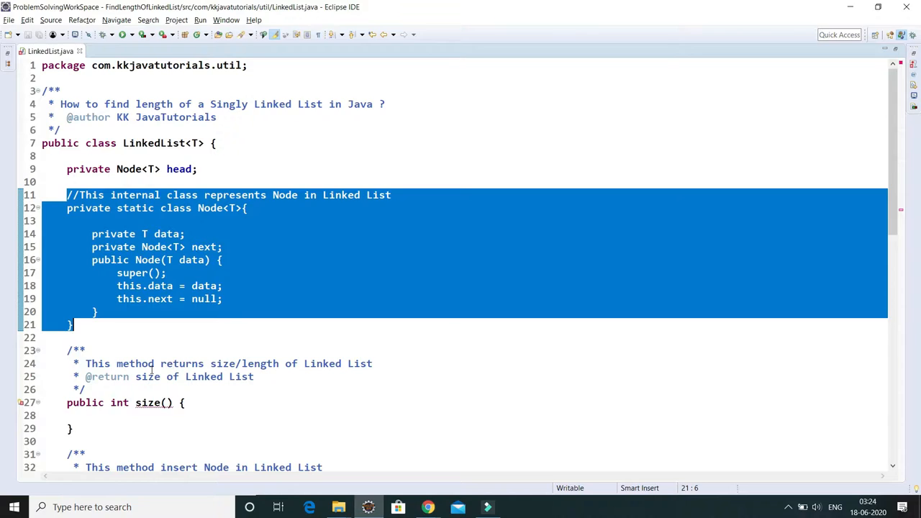
double_click(165, 234)
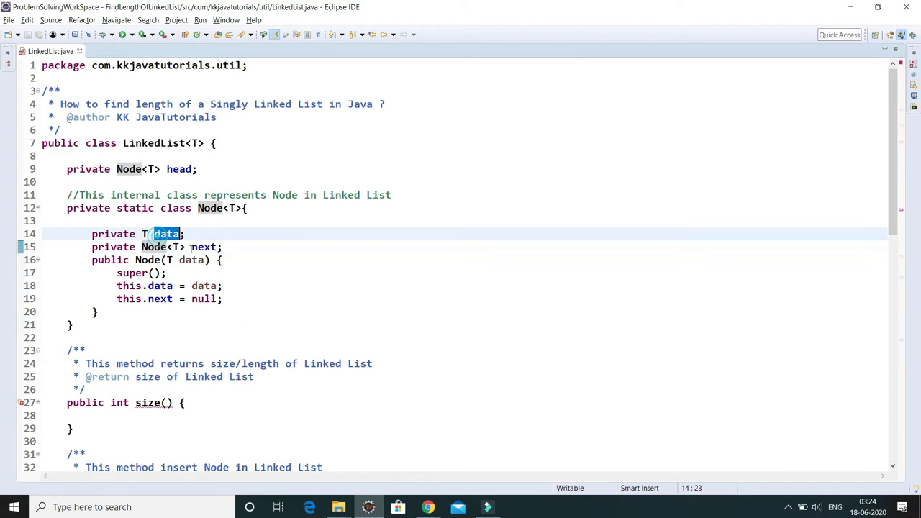
double_click(204, 248)
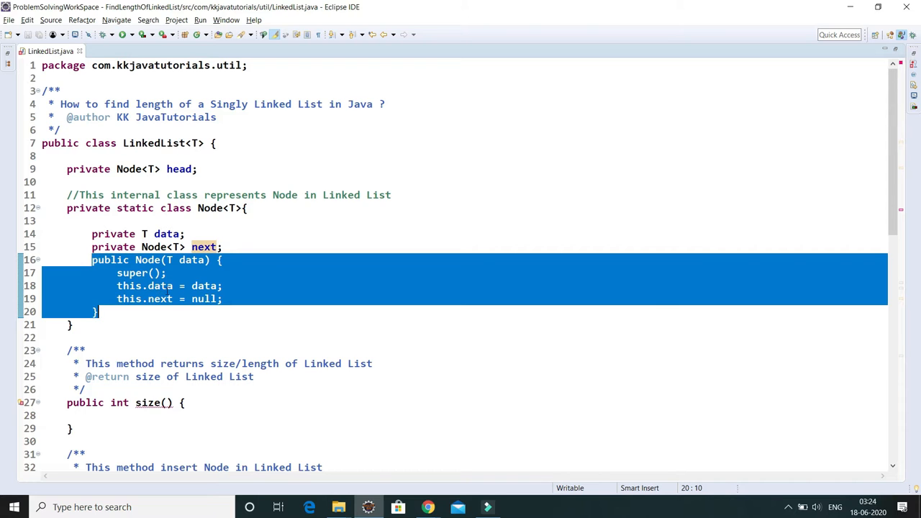
Step: Scroll through the tutorial's singly linked list diagram down to null, then return to the code
scroll(down, 3)
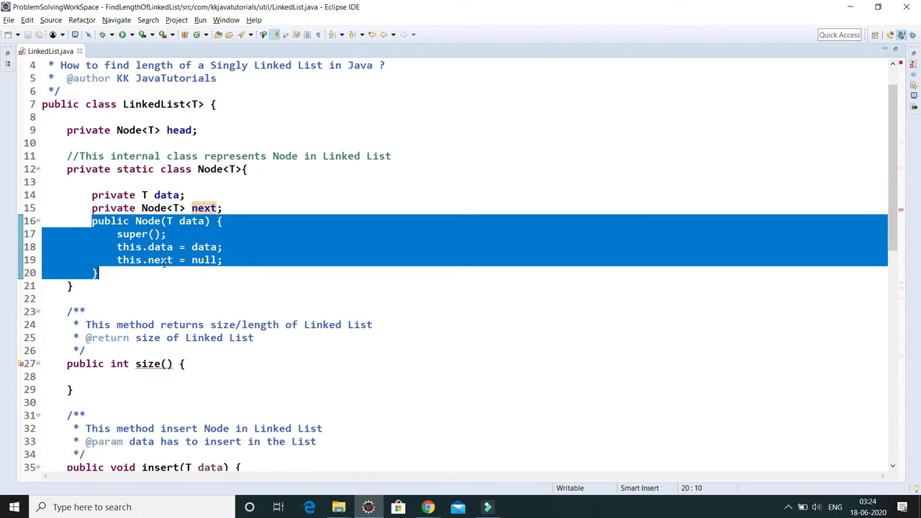
double_click(160, 259)
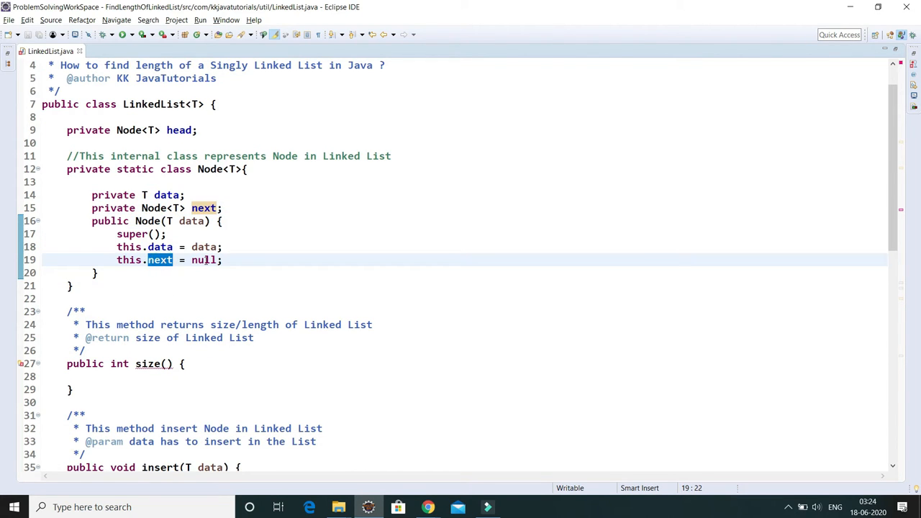
scroll(down, 3)
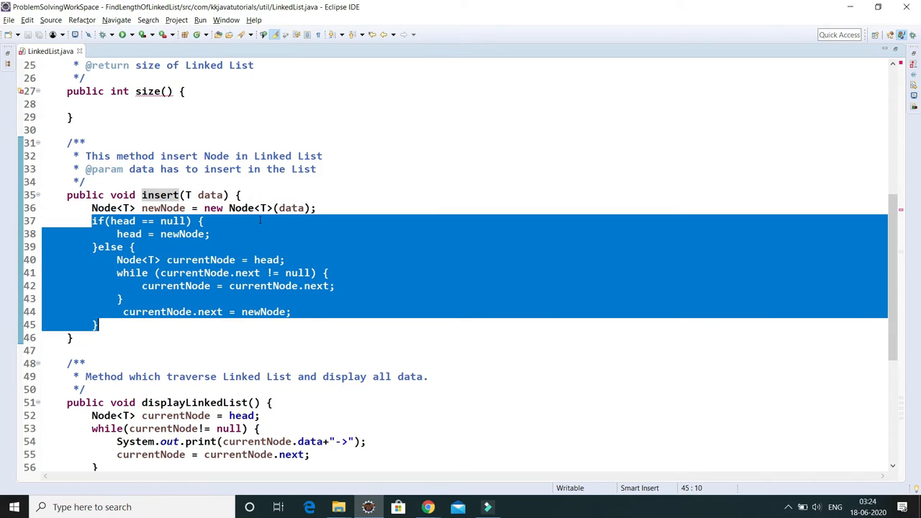
mouse_move(265, 252)
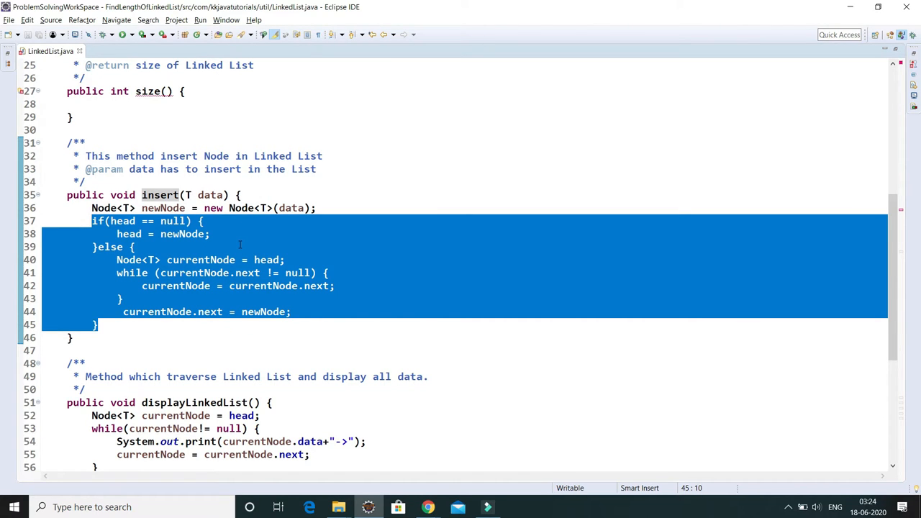
scroll(down, 3)
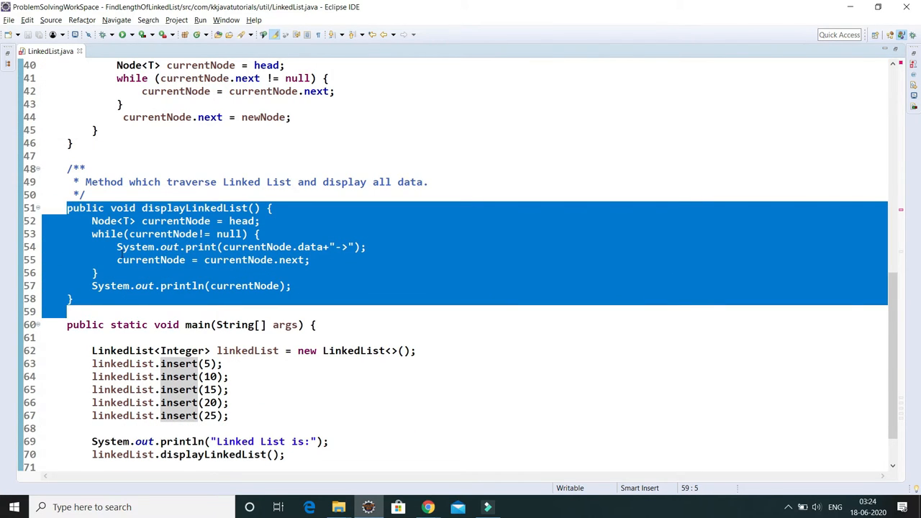
mouse_move(242, 273)
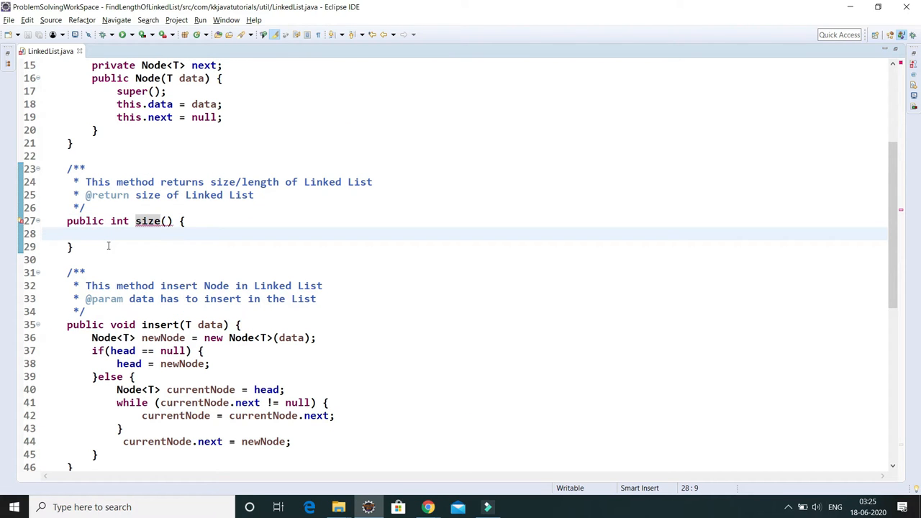
scroll(down, 3)
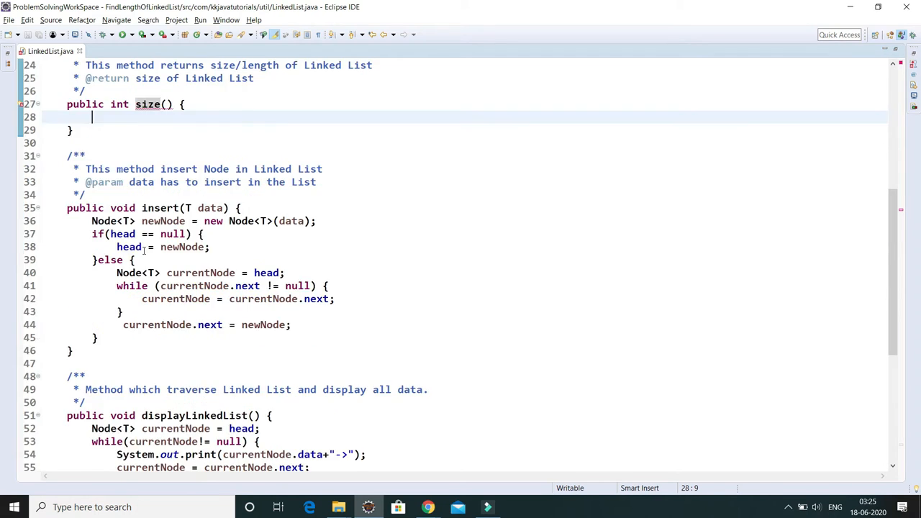
scroll(down, 3)
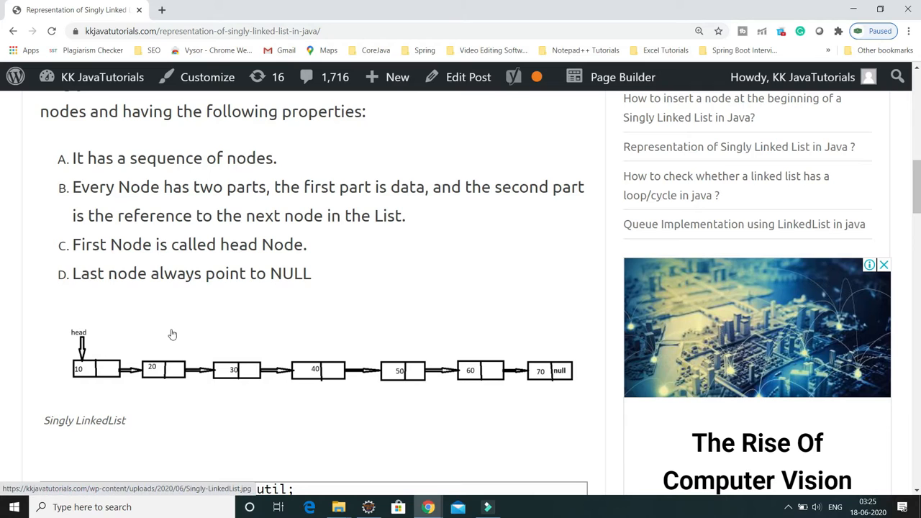
mouse_move(95, 354)
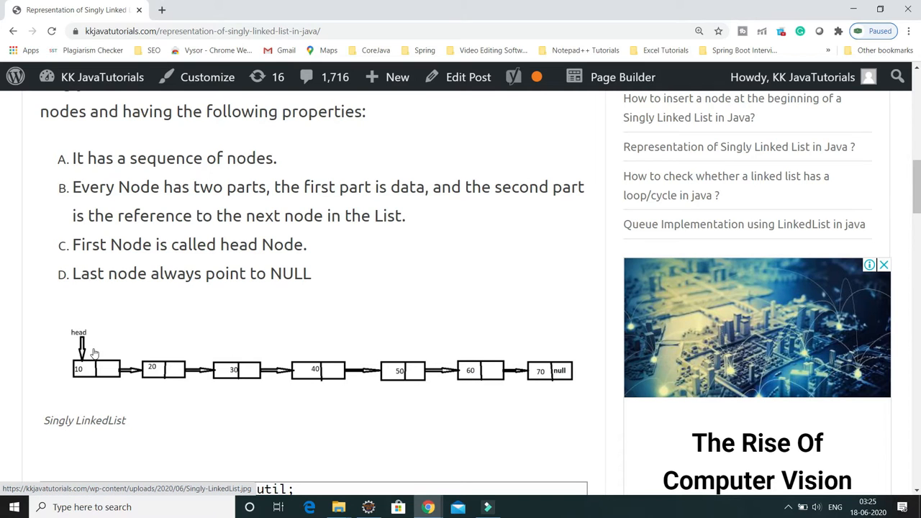
mouse_move(98, 354)
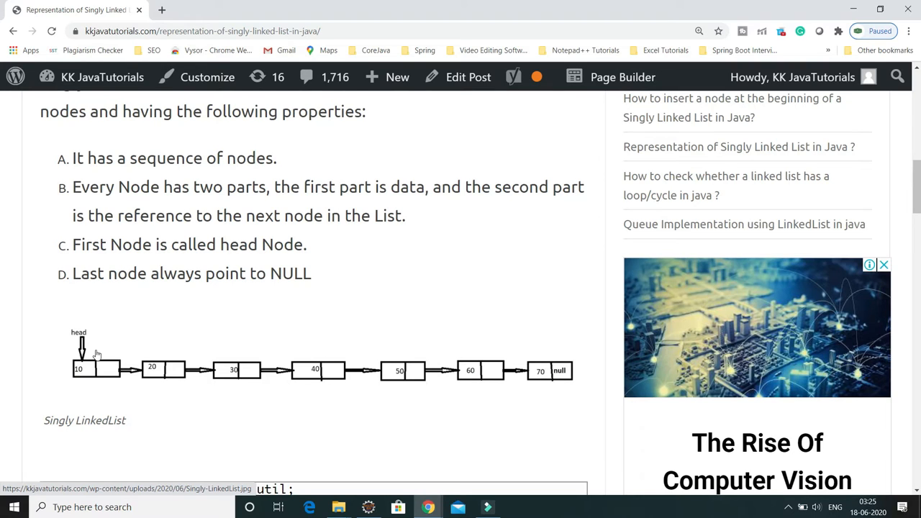
mouse_move(100, 362)
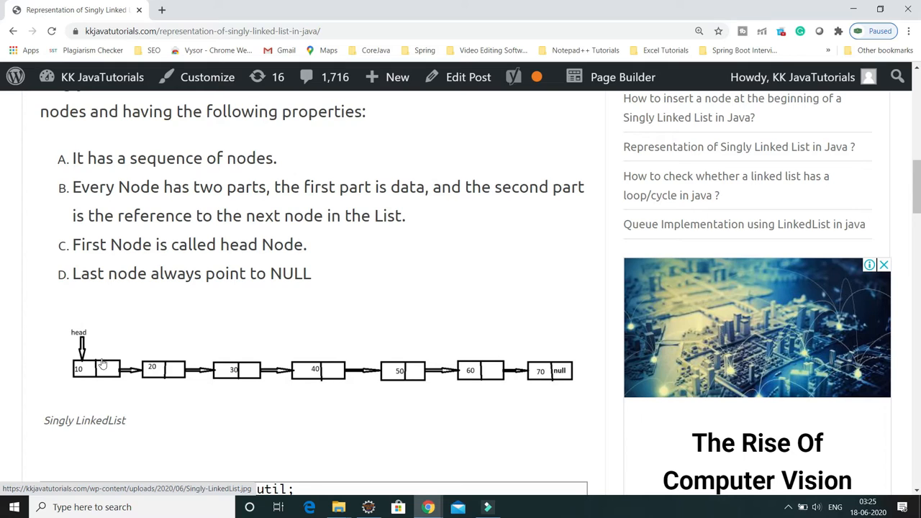
mouse_move(322, 420)
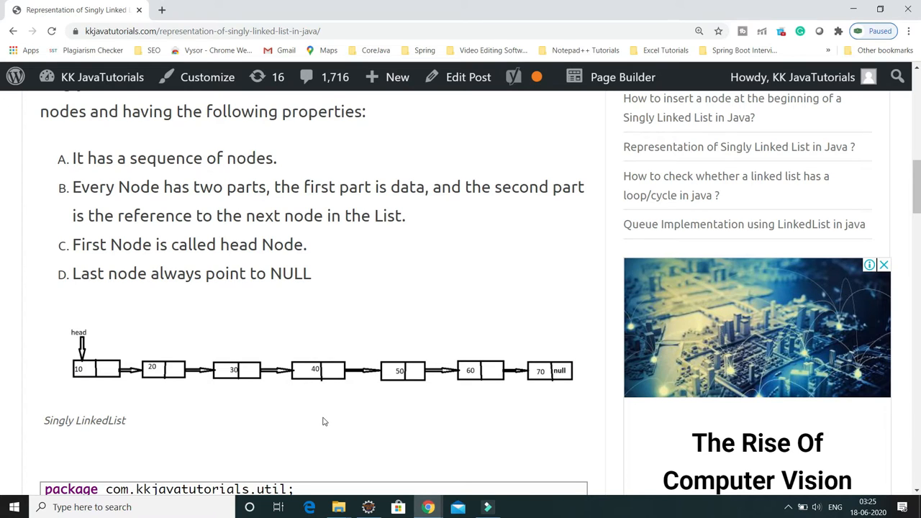
mouse_move(83, 385)
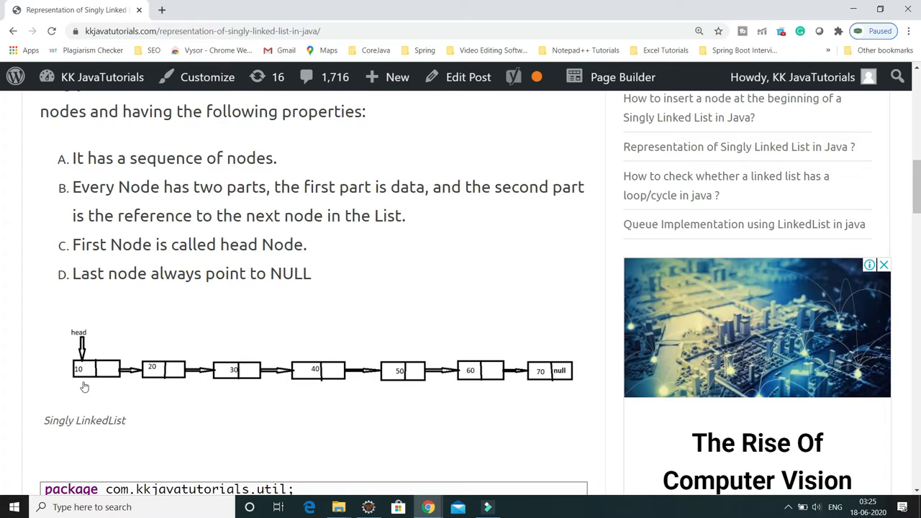
mouse_move(550, 374)
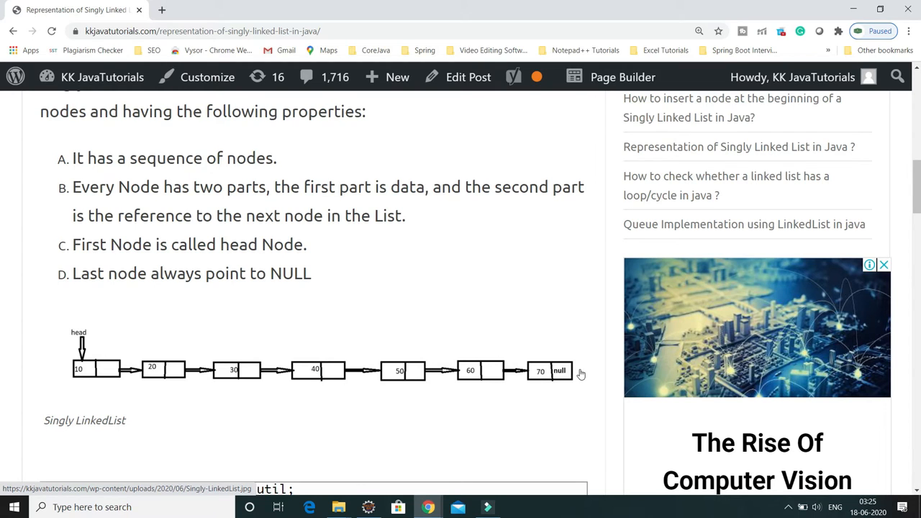
mouse_move(323, 367)
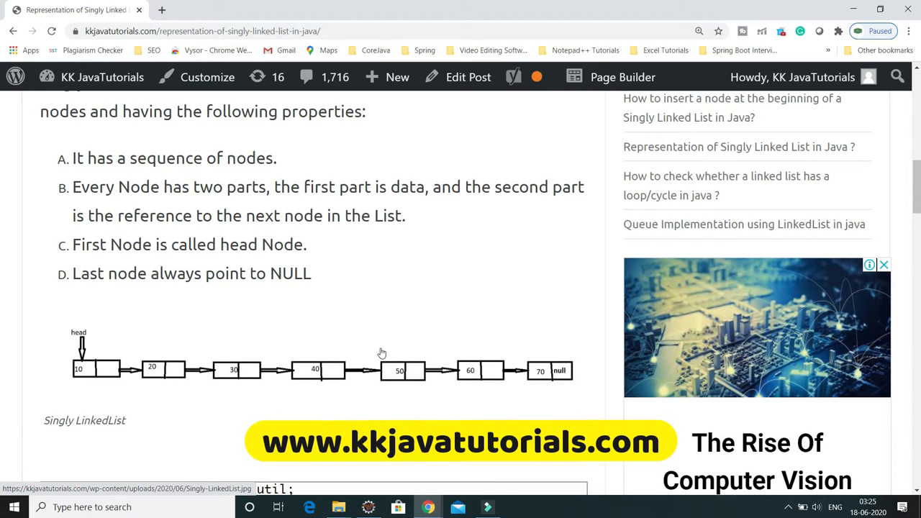
click(486, 506)
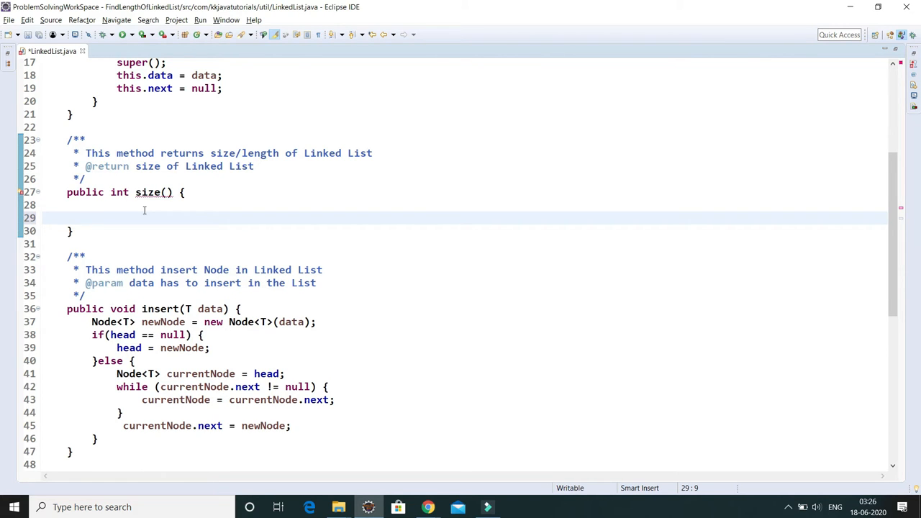
Step: In size(), handle head == null, declare int length = 0 and return length
text(if()
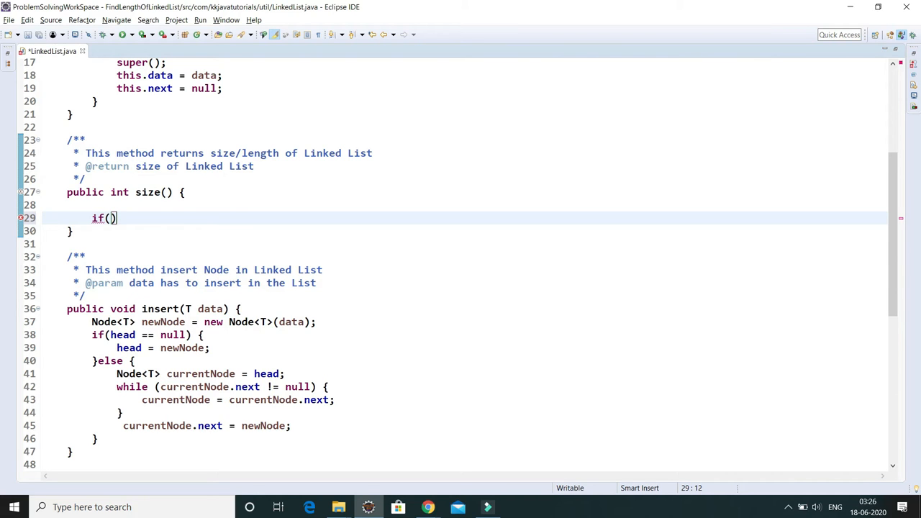
text(head ==)
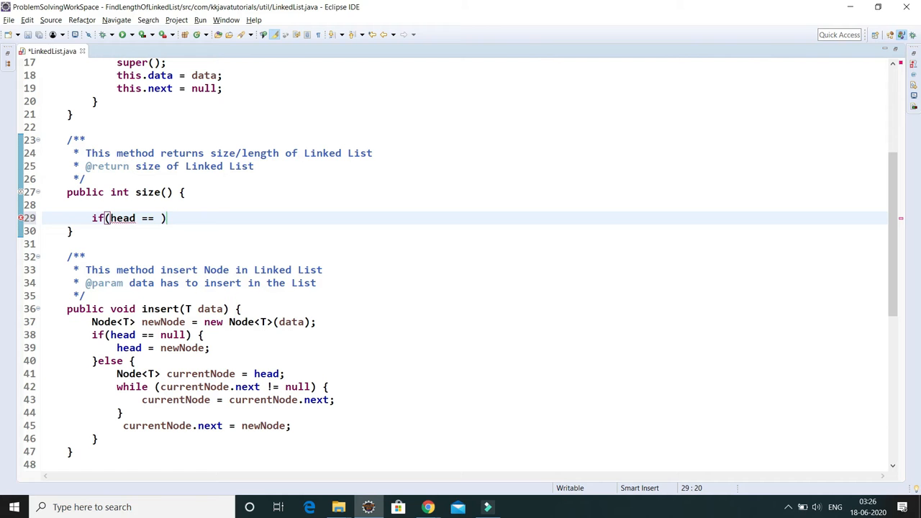
text(null)
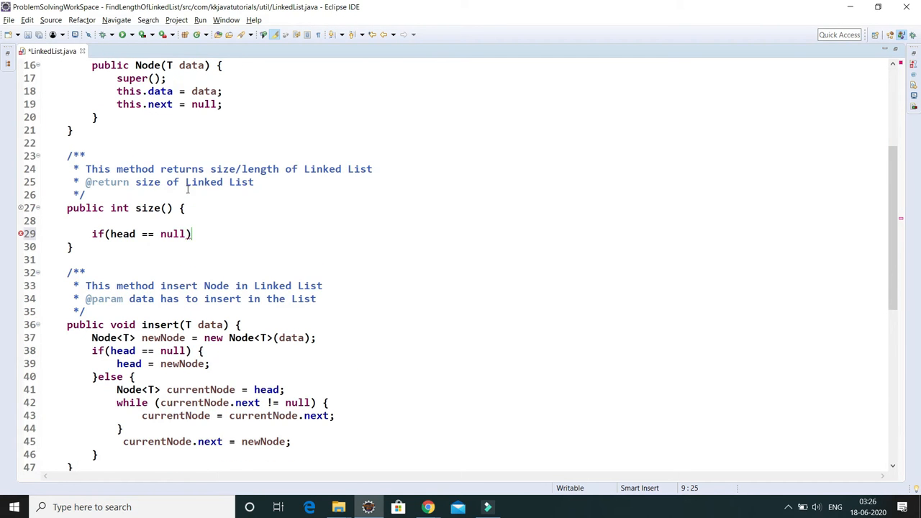
text({)
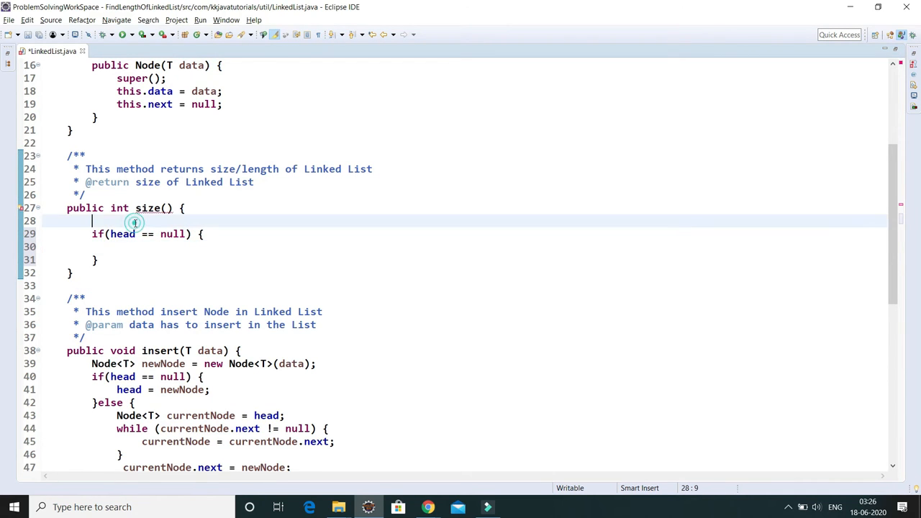
text(int)
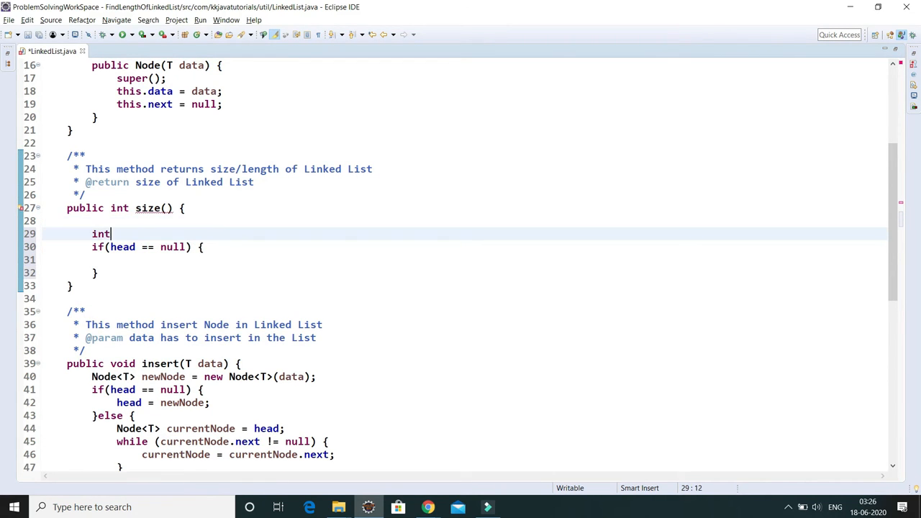
text(le)
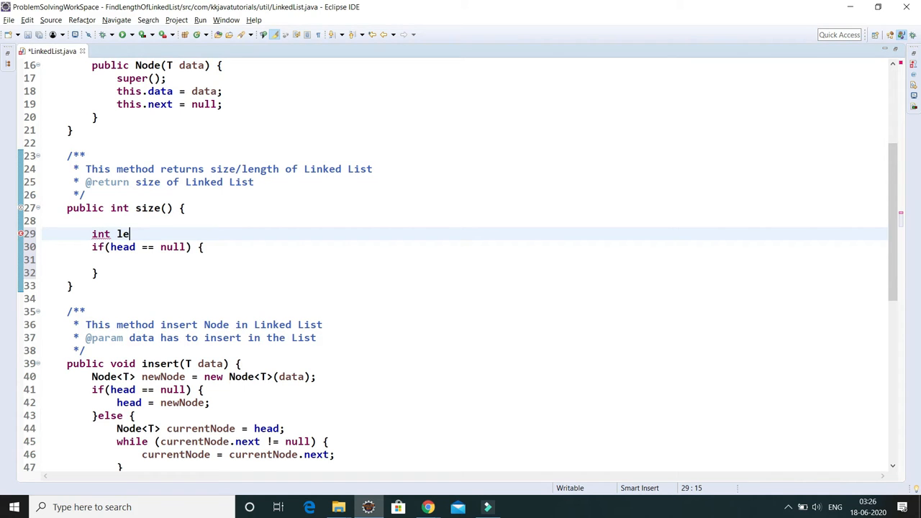
text(ngth =)
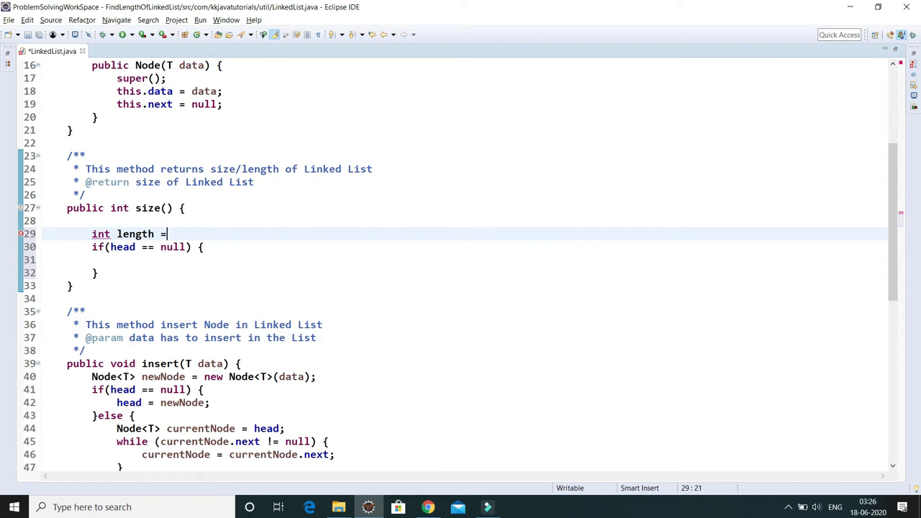
text(0;)
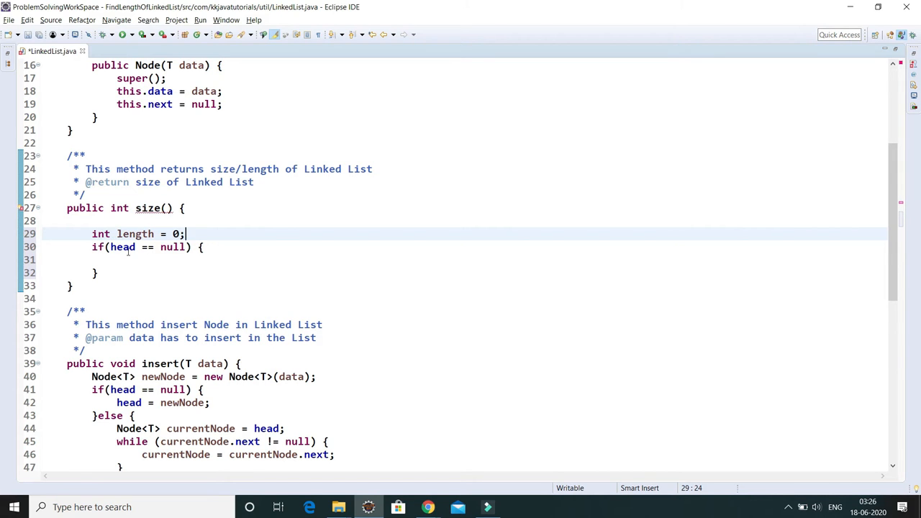
text(r)
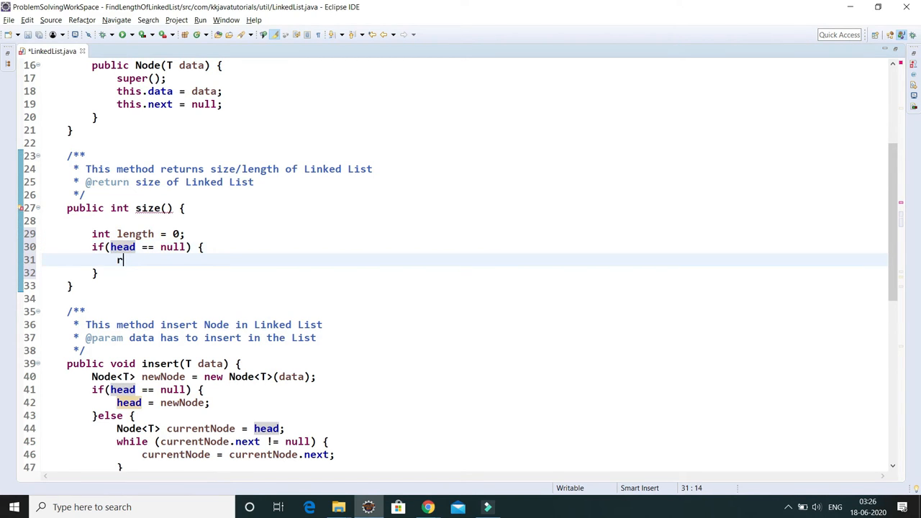
text(eturn 1)
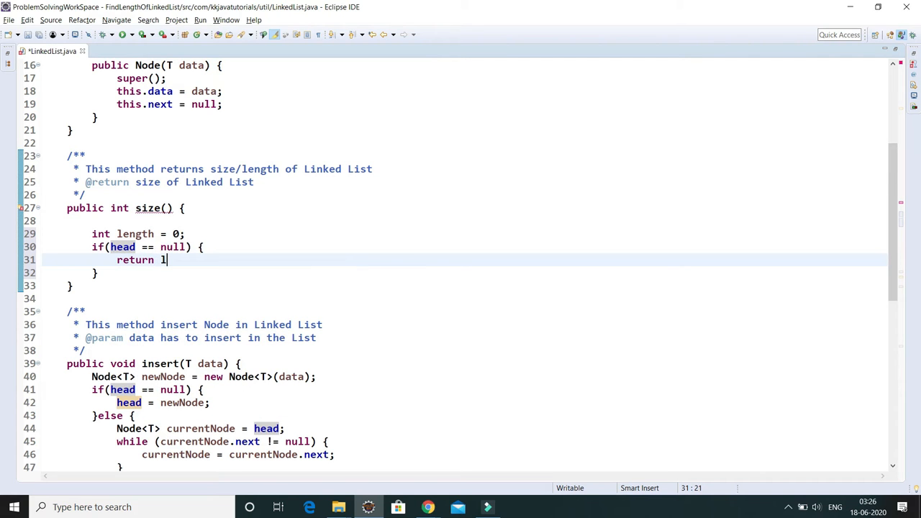
text(ength;)
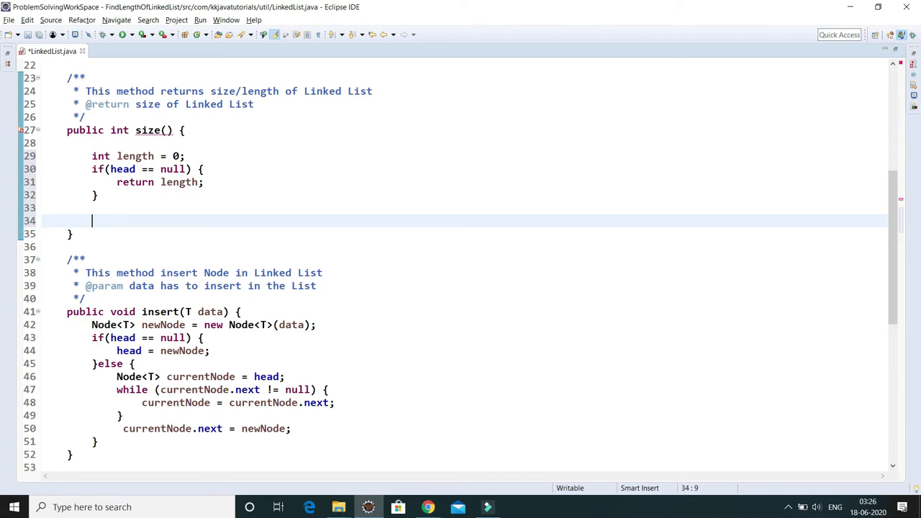
Step: Declare Node<T> cuurentNode = head as the traversal pointer
text(Node)
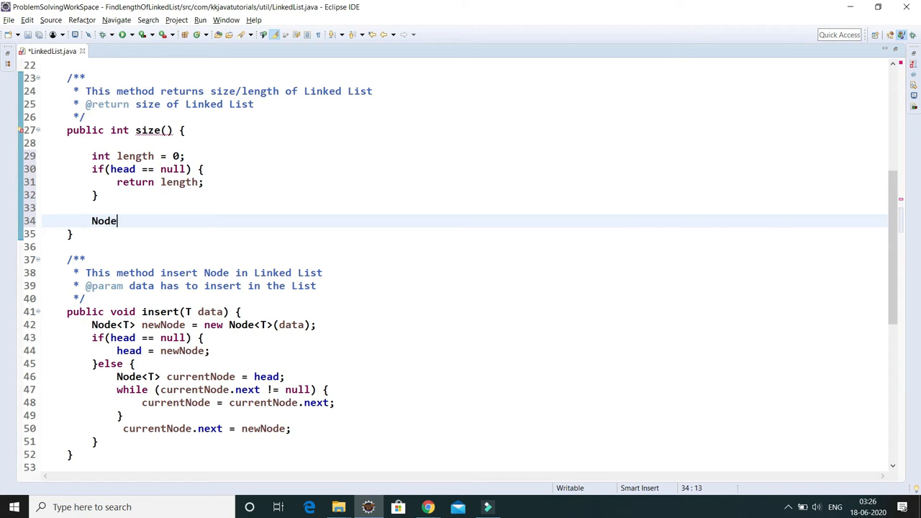
text(<T>)
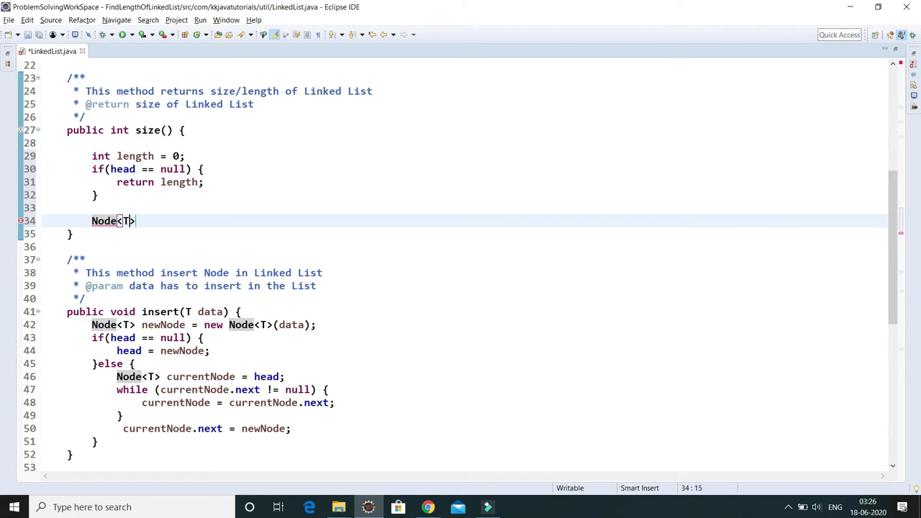
text(cu)
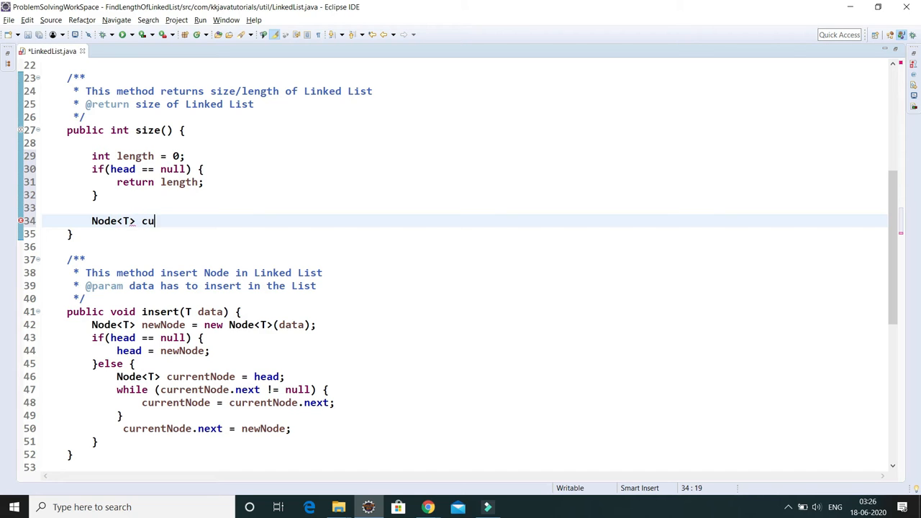
text(urent)
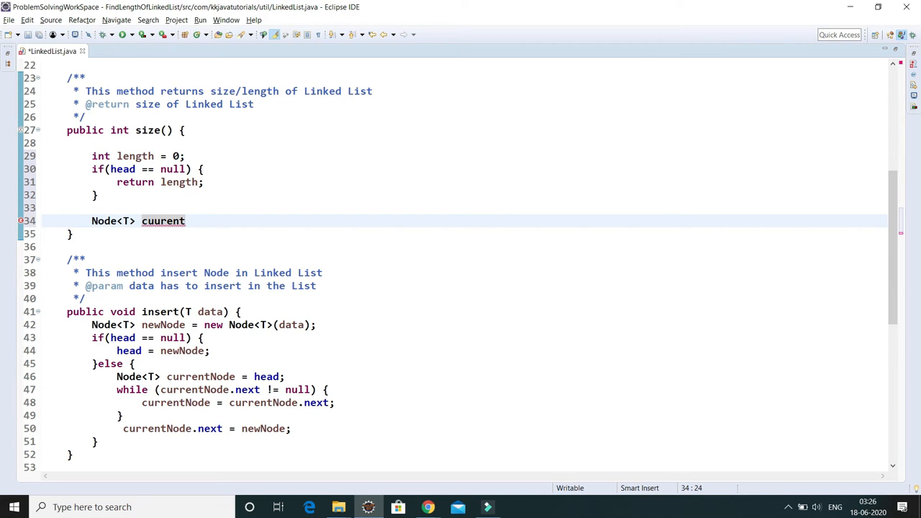
text(Node =)
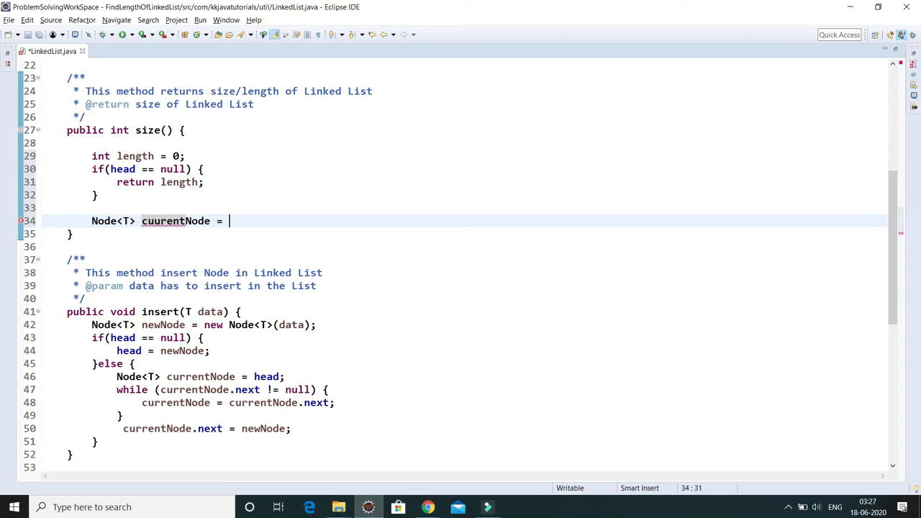
text(heah)
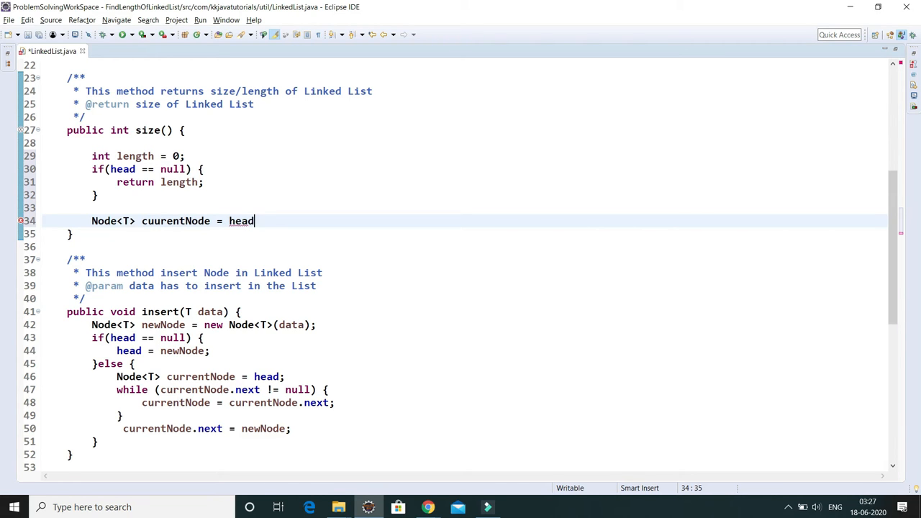
click(428, 506)
text(w)
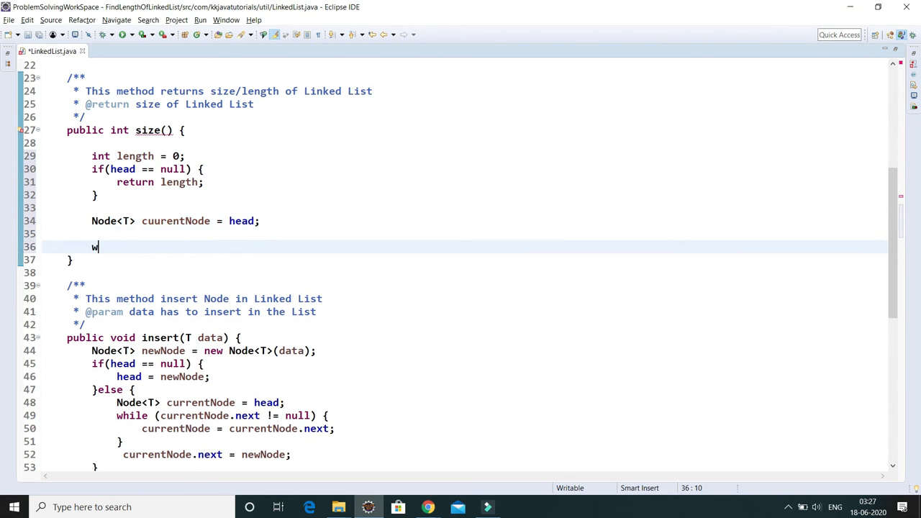
Step: Add while(cuurentNode != null) { length++; cuurentNode = cuurentNode.next; } and save
text(hile())
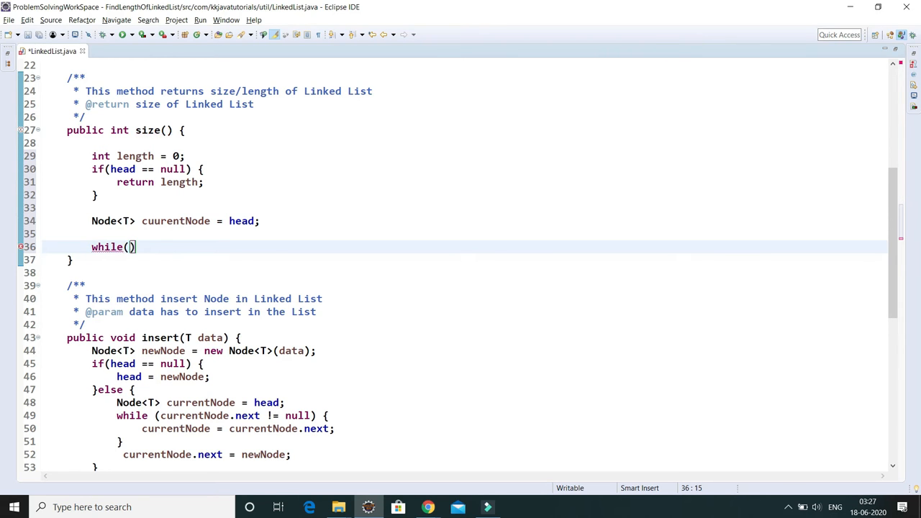
double_click(175, 222)
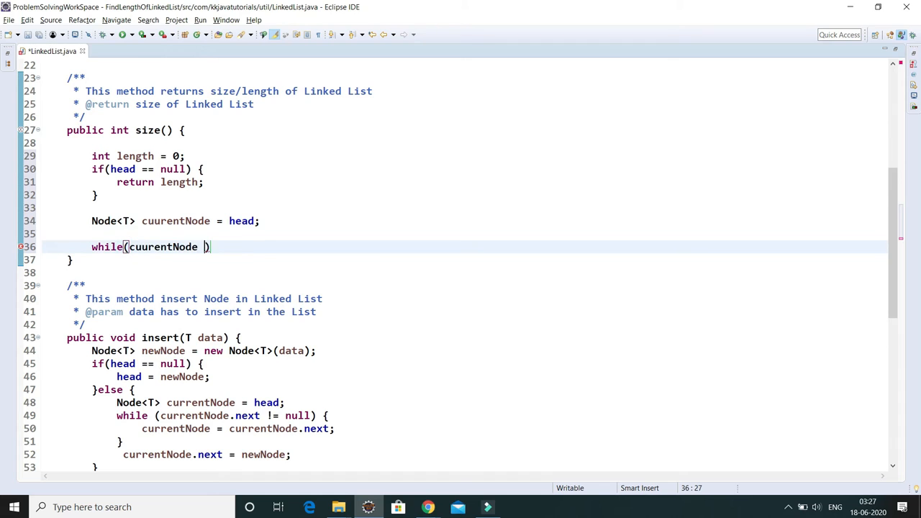
text(!= n)
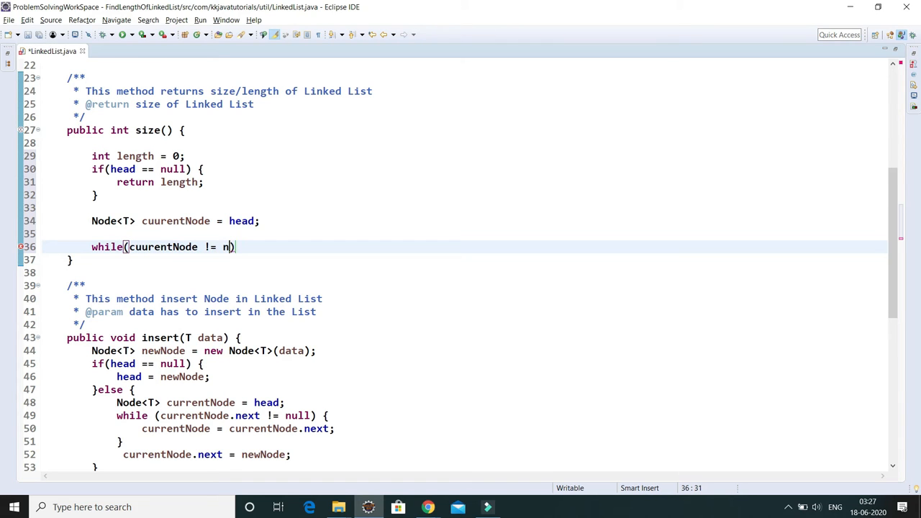
text(ull)
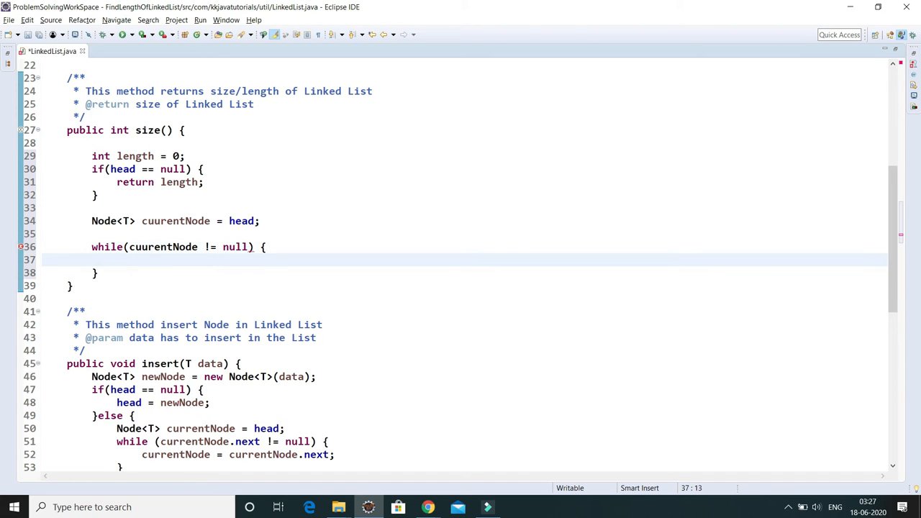
text(length)
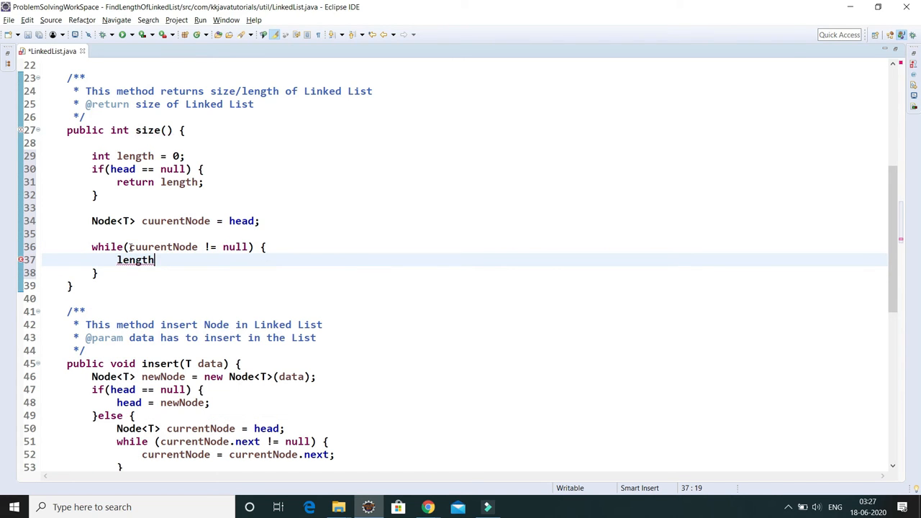
text(++;)
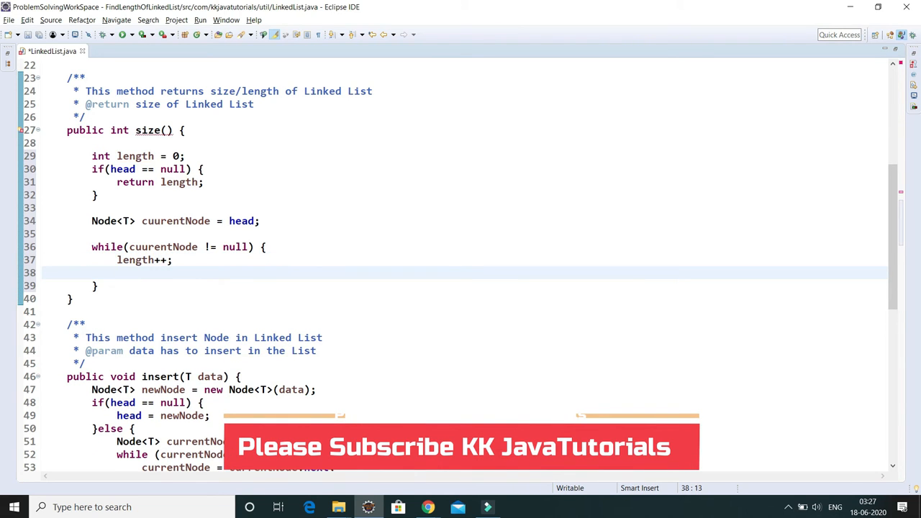
text(cuurentNode)
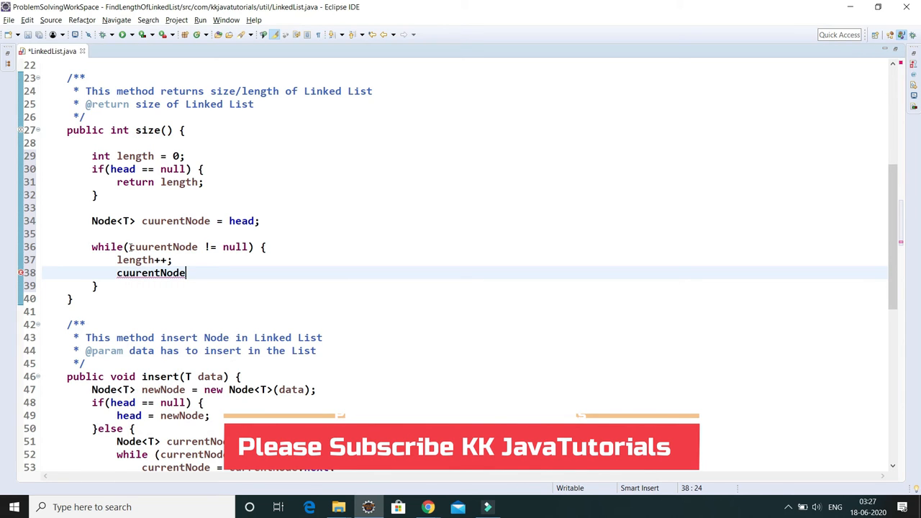
text(=)
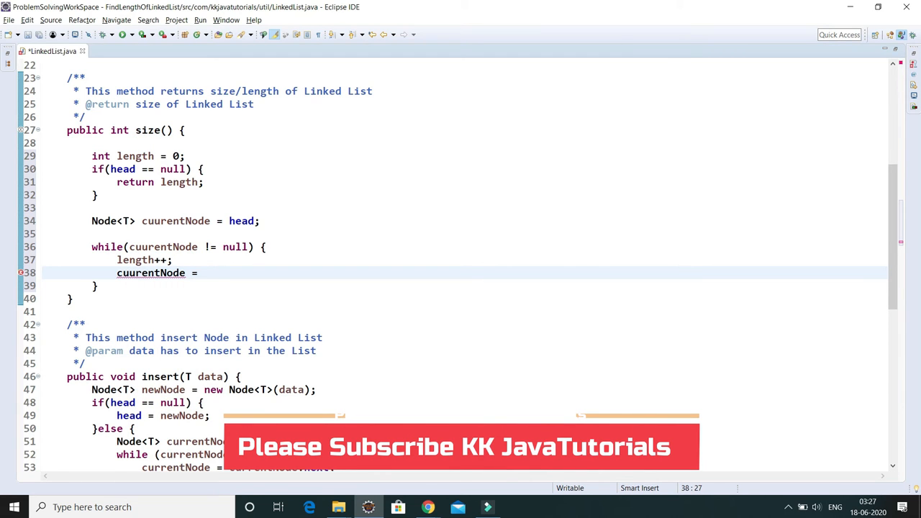
text(cuurentNode.)
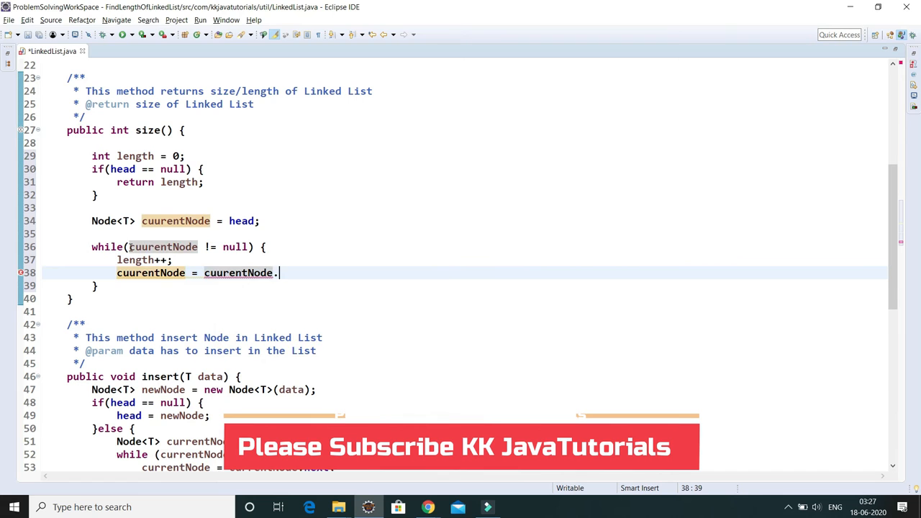
text(next;)
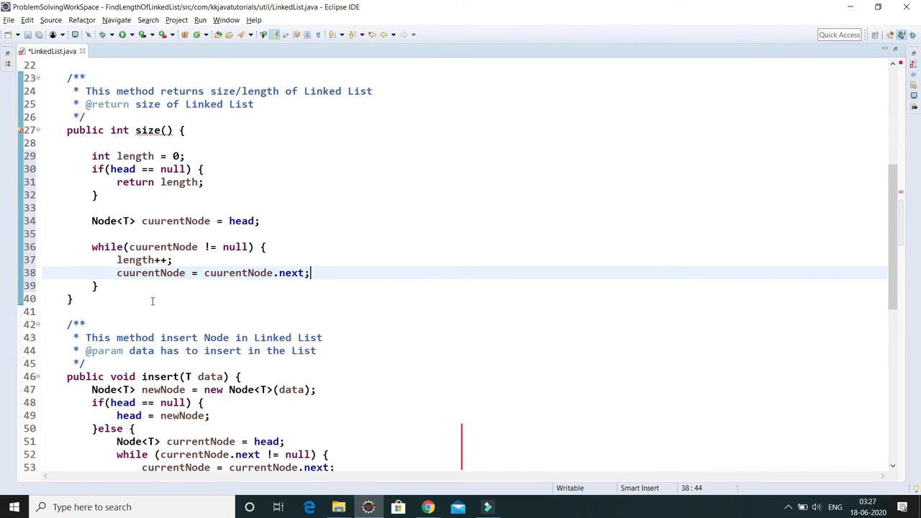
key(alt+tab)
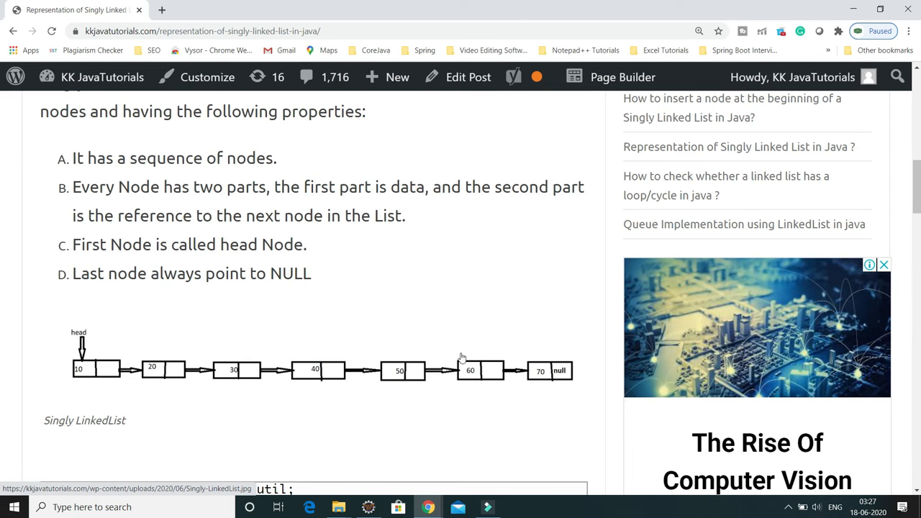
Step: Bring the singly linked list article's chain-of-nodes diagram into view
click(369, 507)
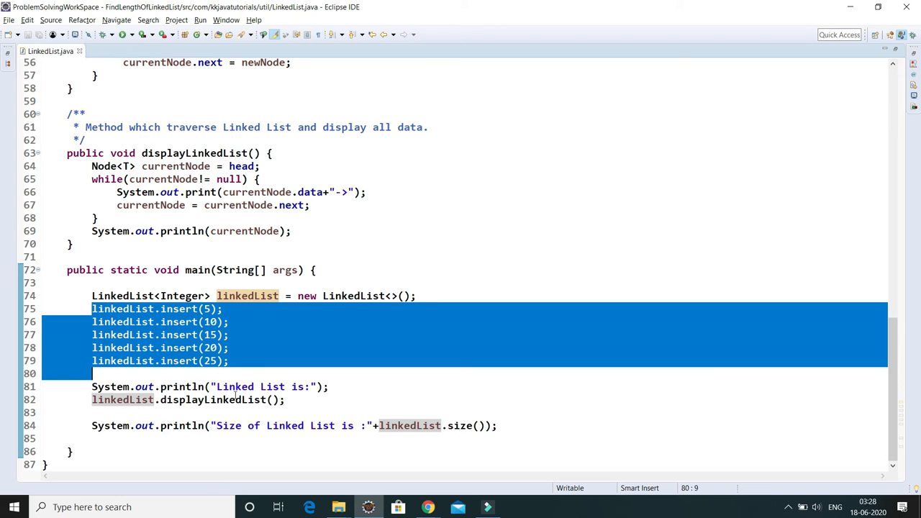
Step: Run LinkedList as a Java application, printing 5->10->15->20->25->null and size 5
click(213, 400)
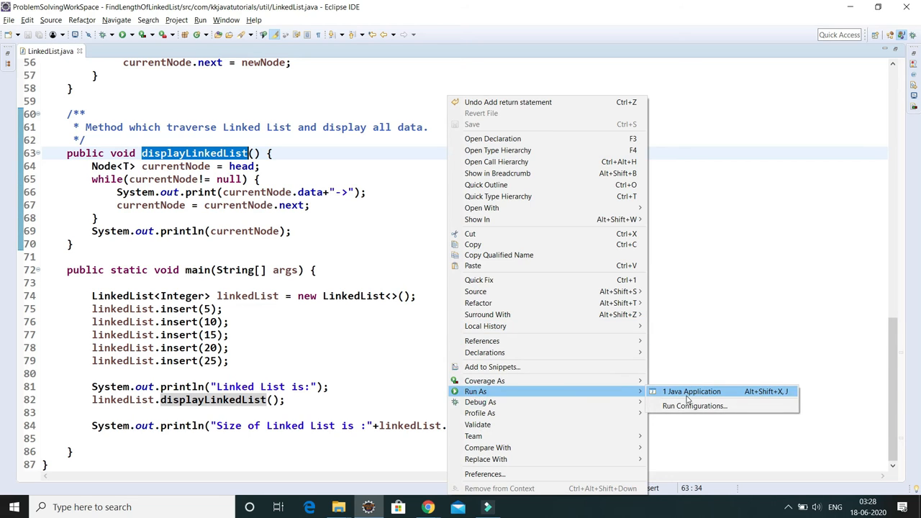
click(691, 391)
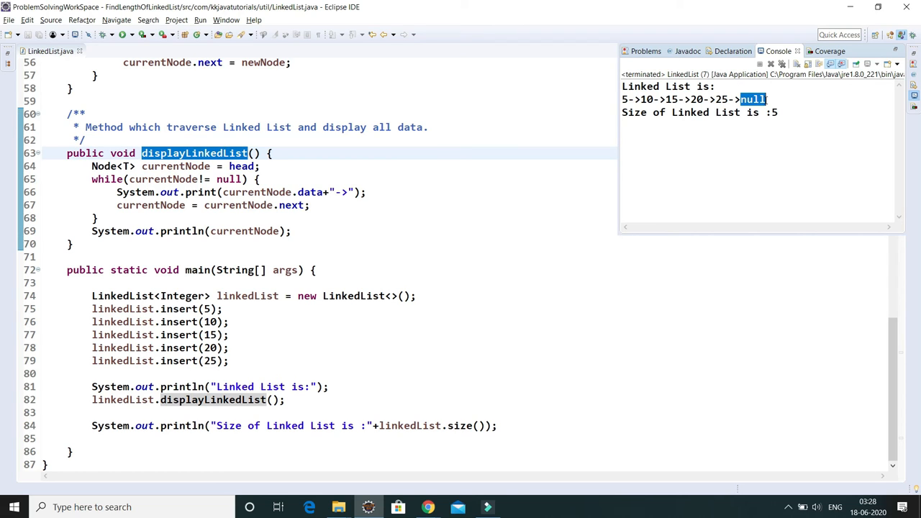
mouse_move(760, 149)
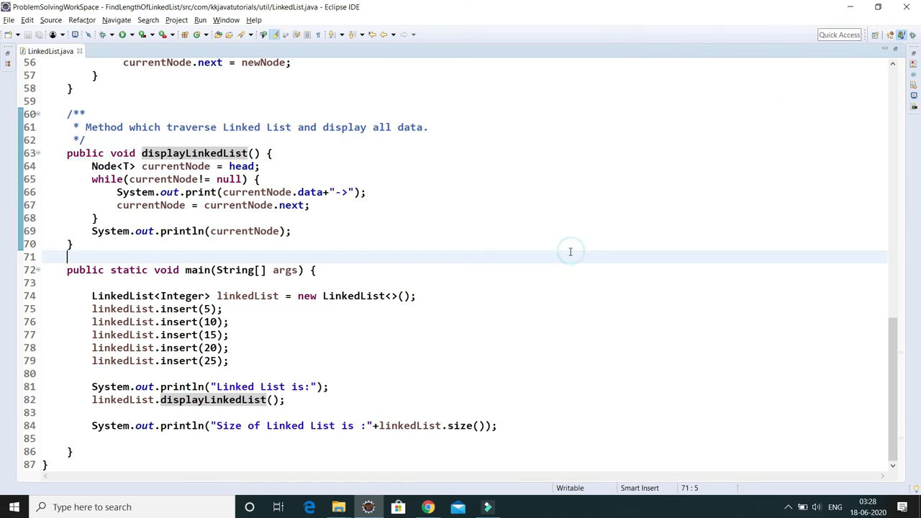
mouse_move(474, 420)
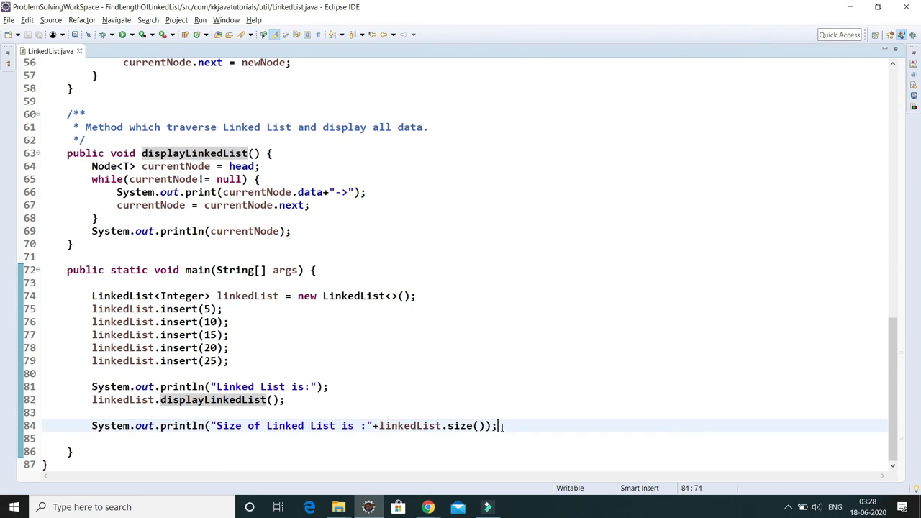
Step: Add empty LinkedList<Integer> linkedList2 to main and print linkedList2.size()
text(LinkedList<Integer> linkedList = new LinkedList<>();)
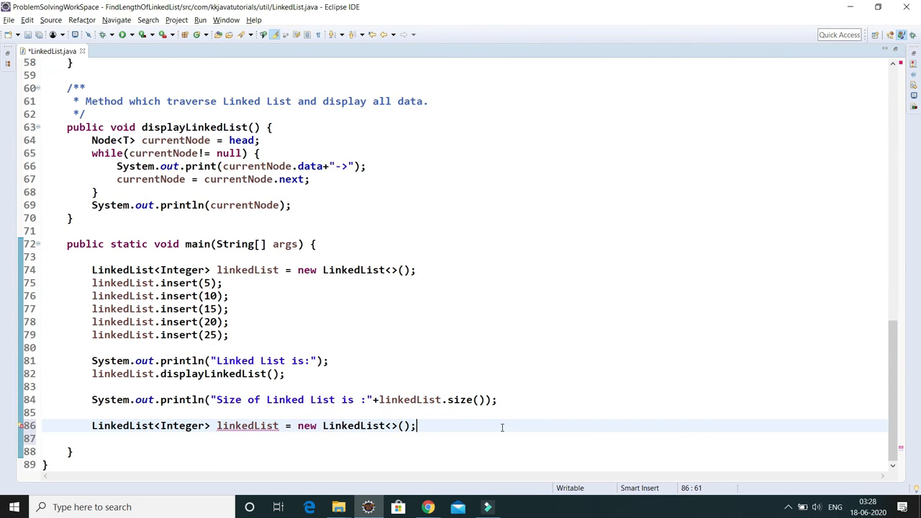
text(2)
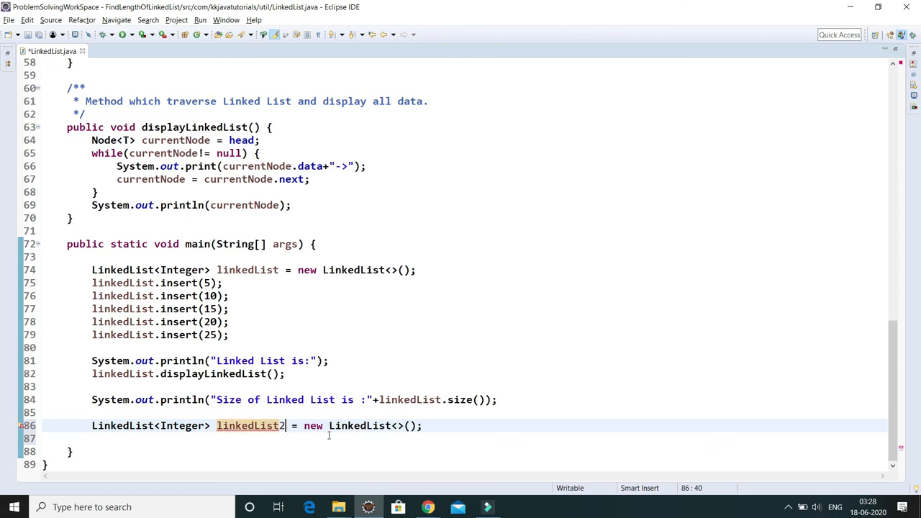
text(System.out.println();)
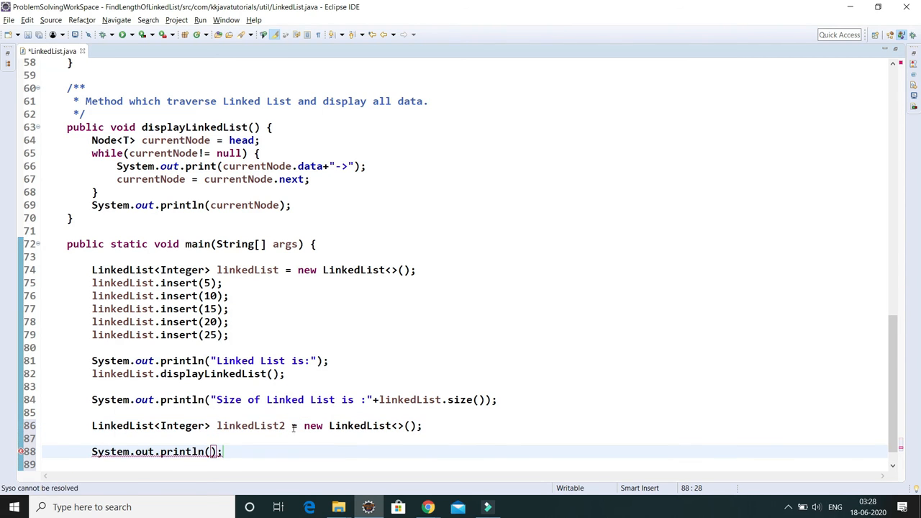
double_click(251, 426)
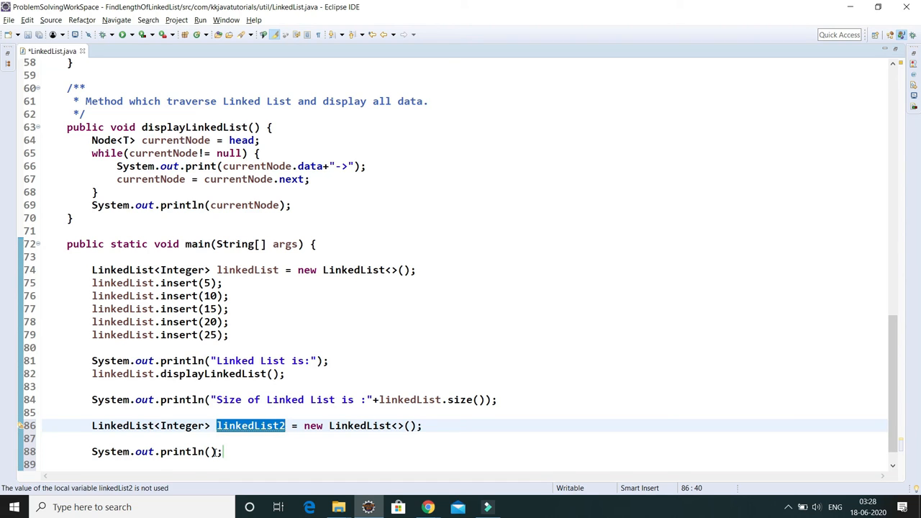
text(linkedList2)
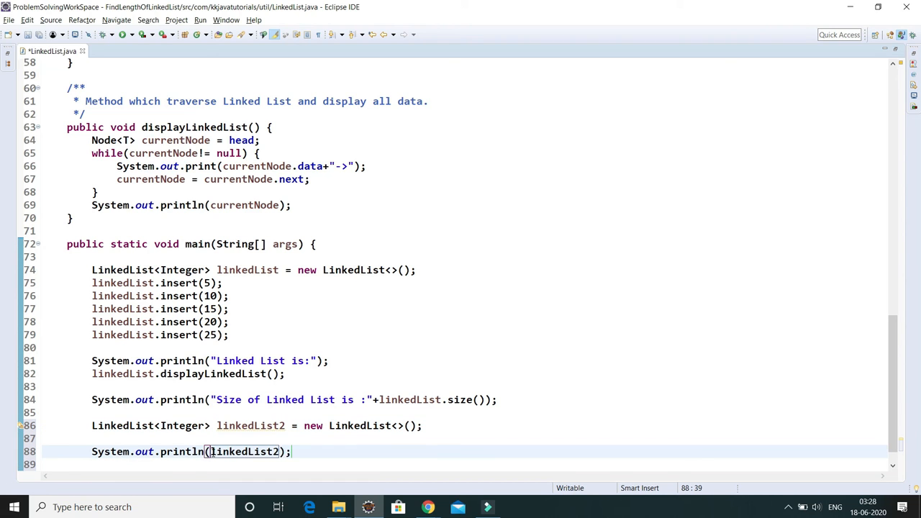
text(.size()
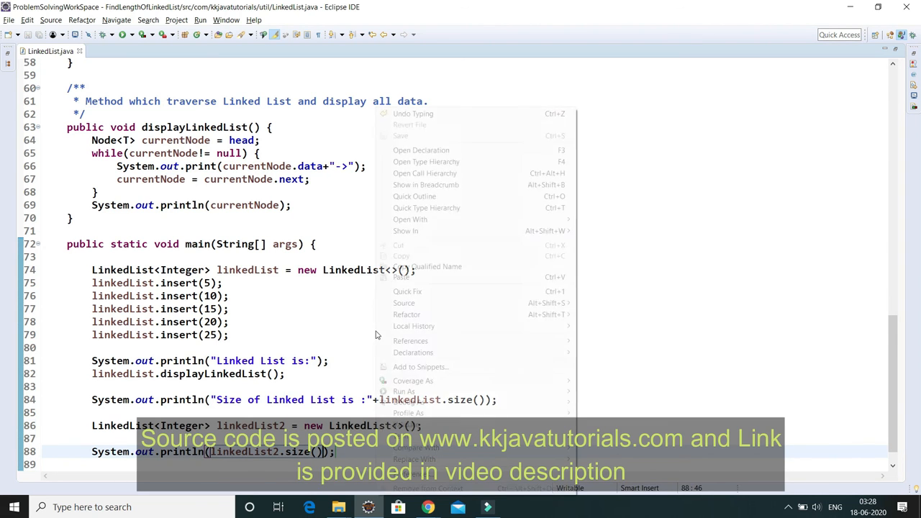
Step: Scroll up and select the insert() method body for review
click(672, 234)
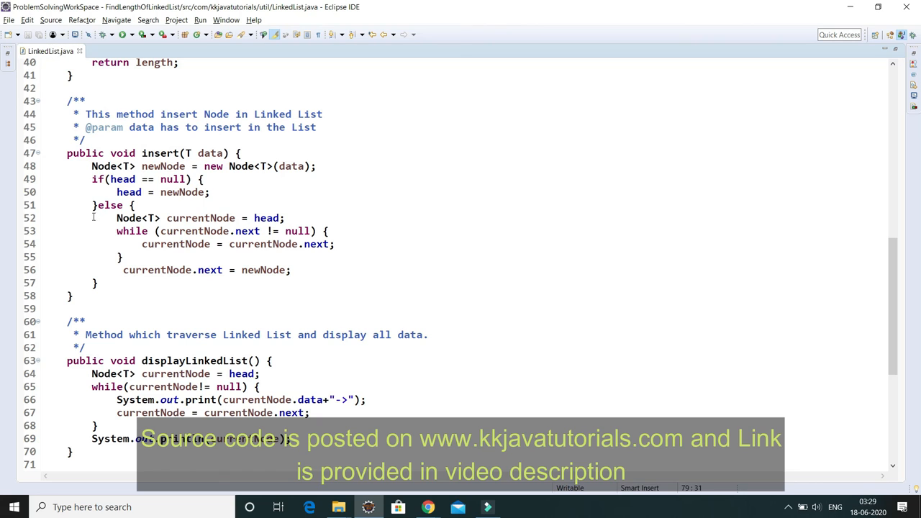
drag(92, 167, 124, 270)
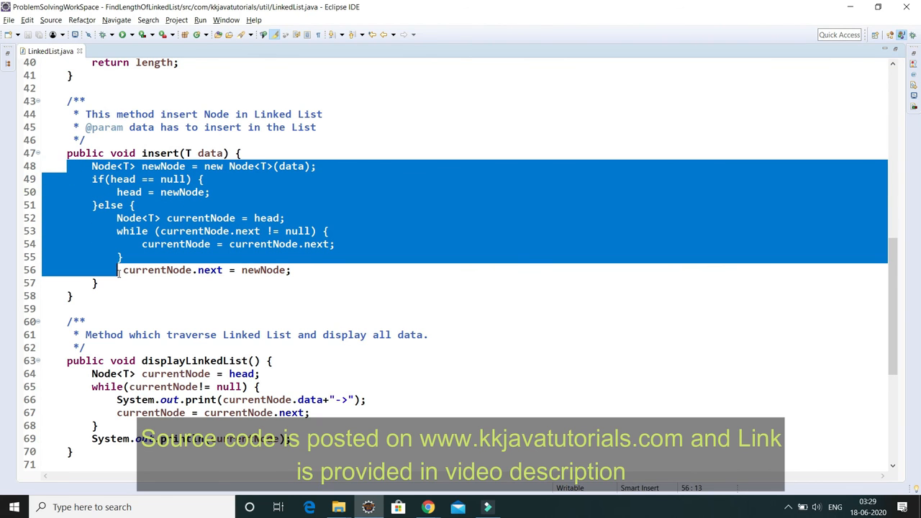